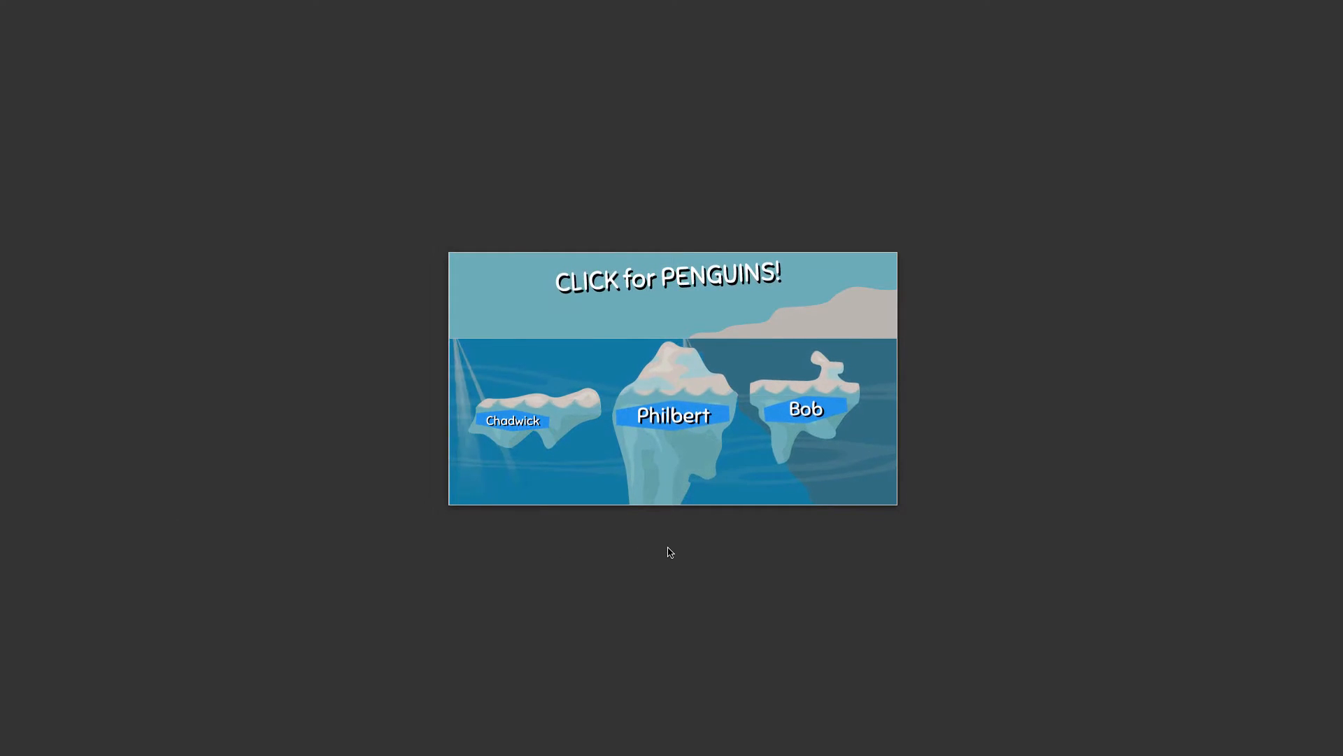
Try the finished penguin iceberg animation in preview before editing.
{"action": "left_click", "coordinate": [671, 408]}
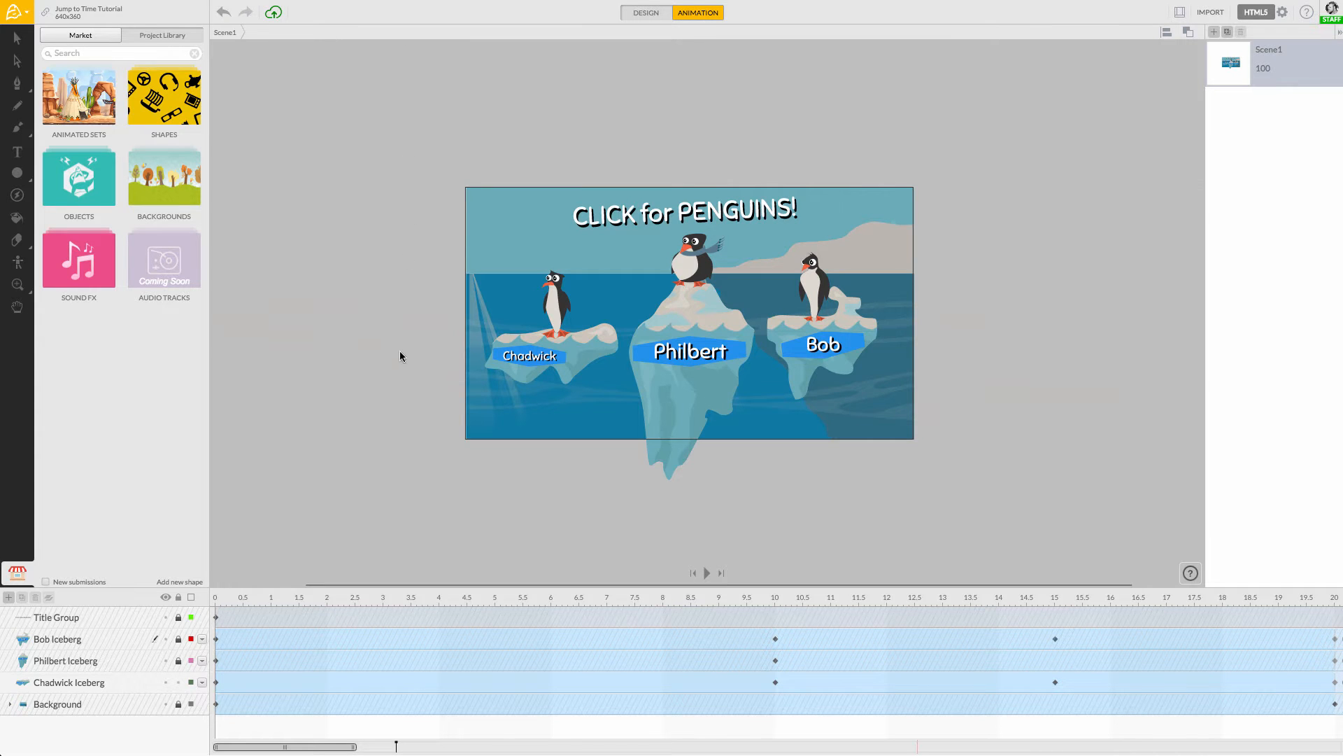
{"action": "mouse_move", "coordinate": [140, 684]}
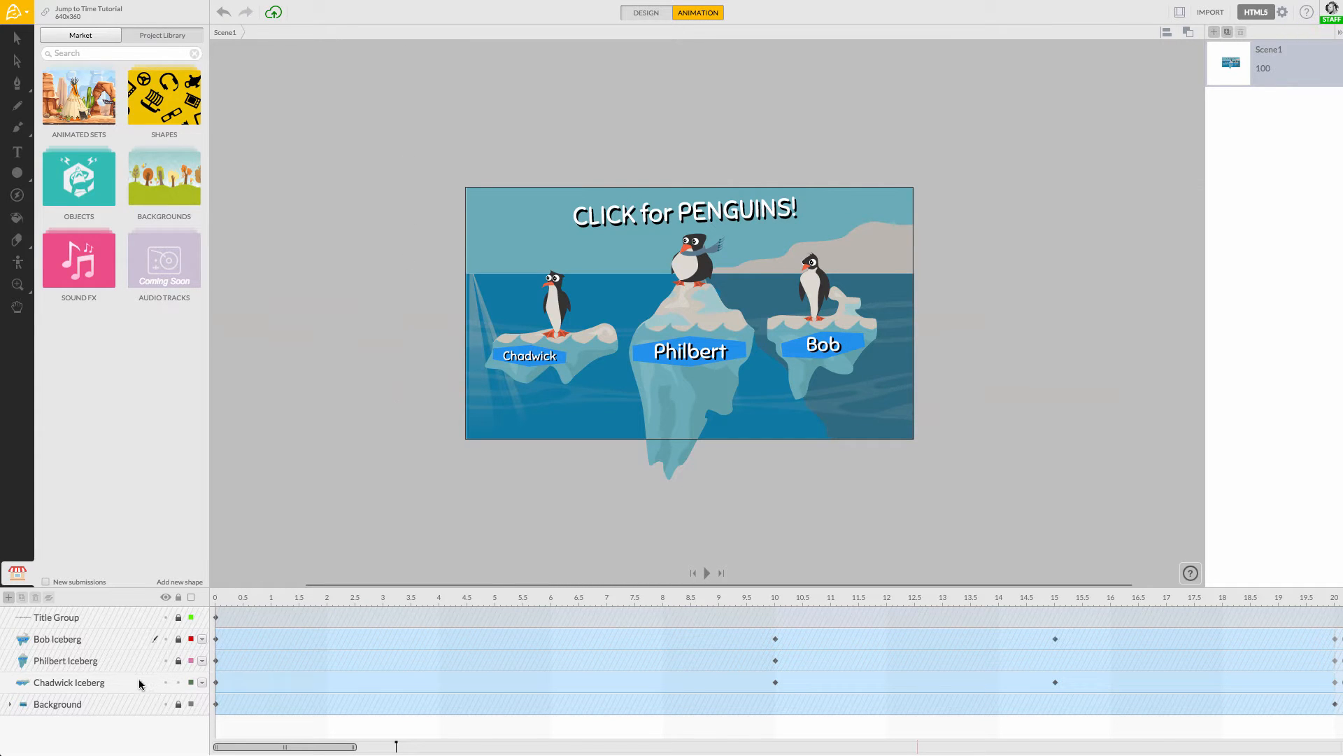
Select the Chadwick Iceberg group layer in the timeline.
{"action": "left_click", "coordinate": [68, 681]}
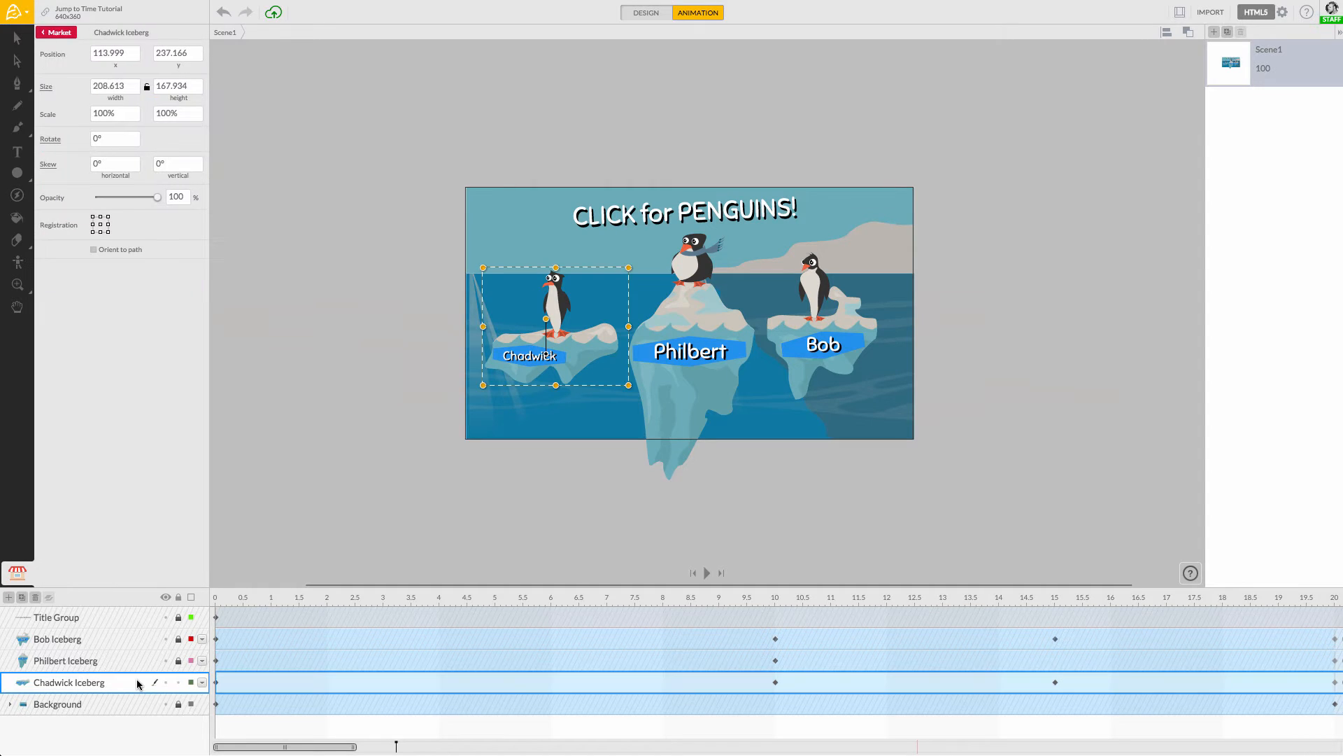
{"action": "mouse_move", "coordinate": [608, 287]}
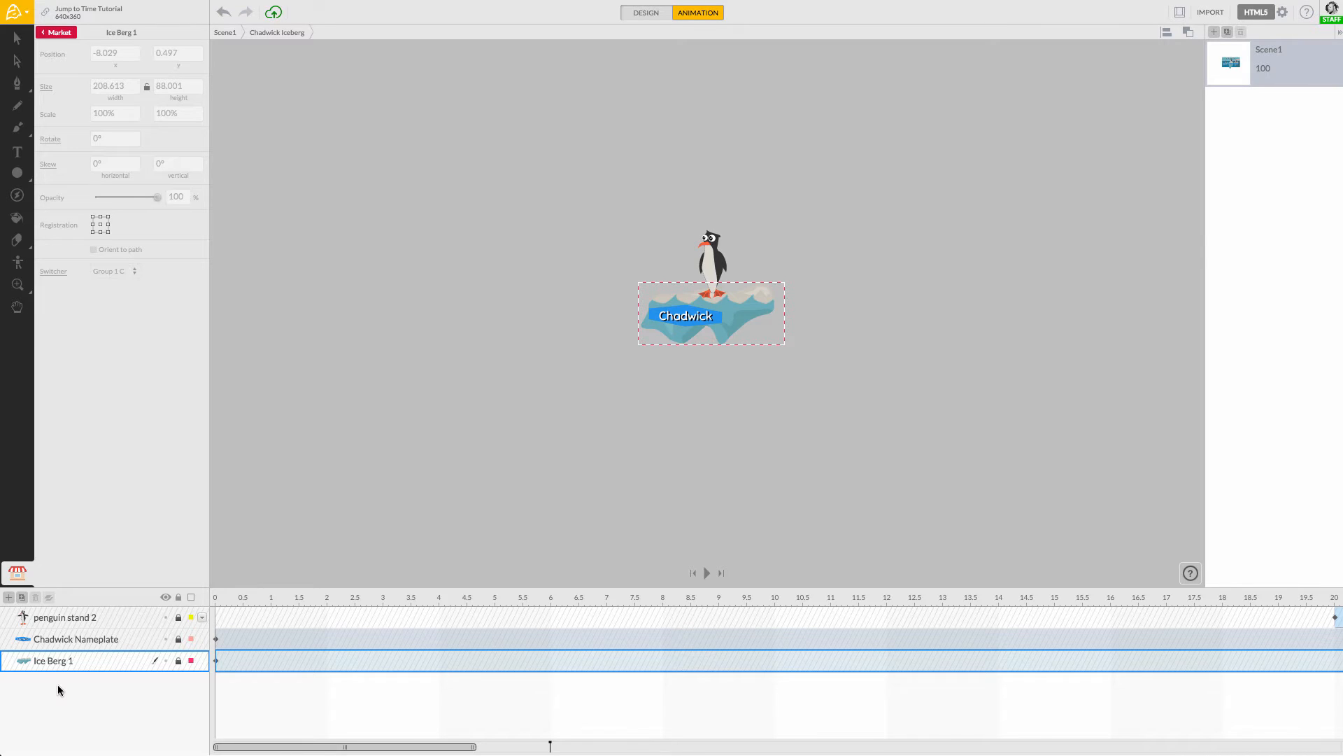
Return the playhead to 0 and zoom in on the Chadwick iceberg.
{"action": "left_click", "coordinate": [64, 617]}
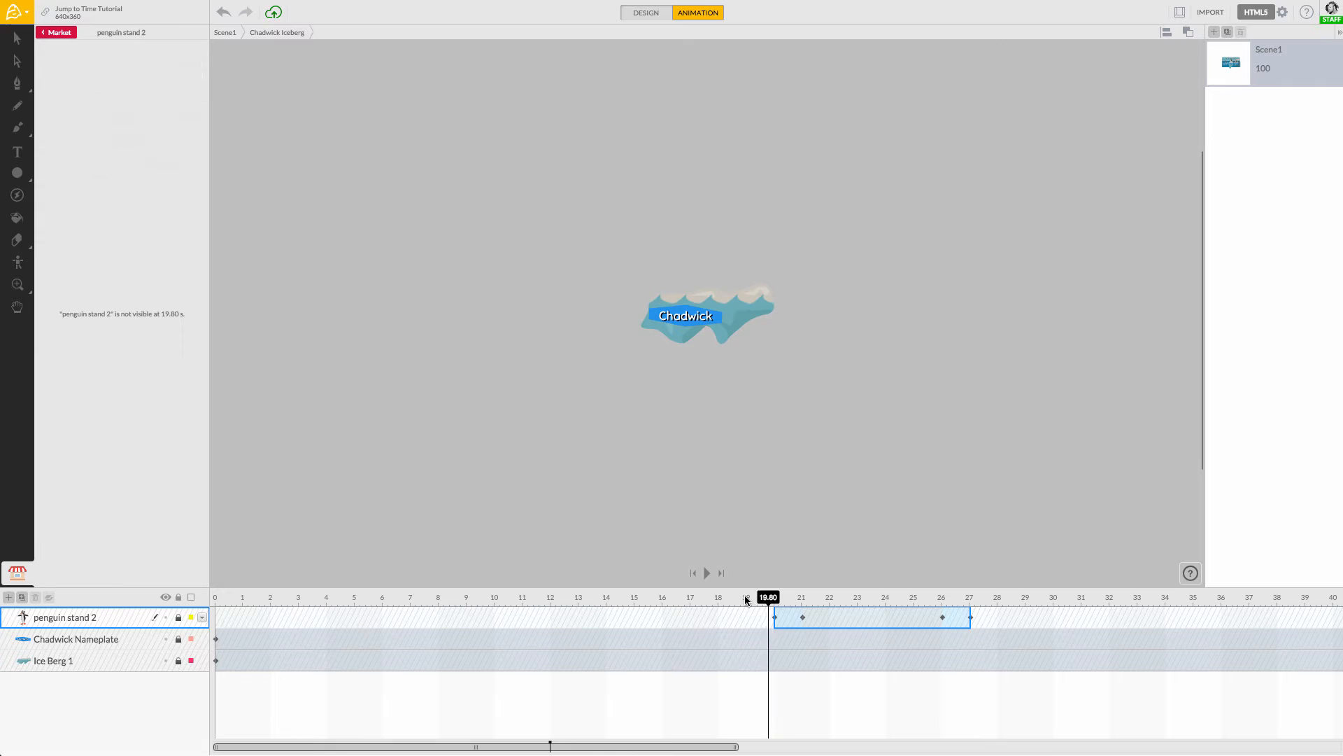
{"action": "left_click_drag", "start_coordinate": [768, 597], "coordinate": [757, 597]}
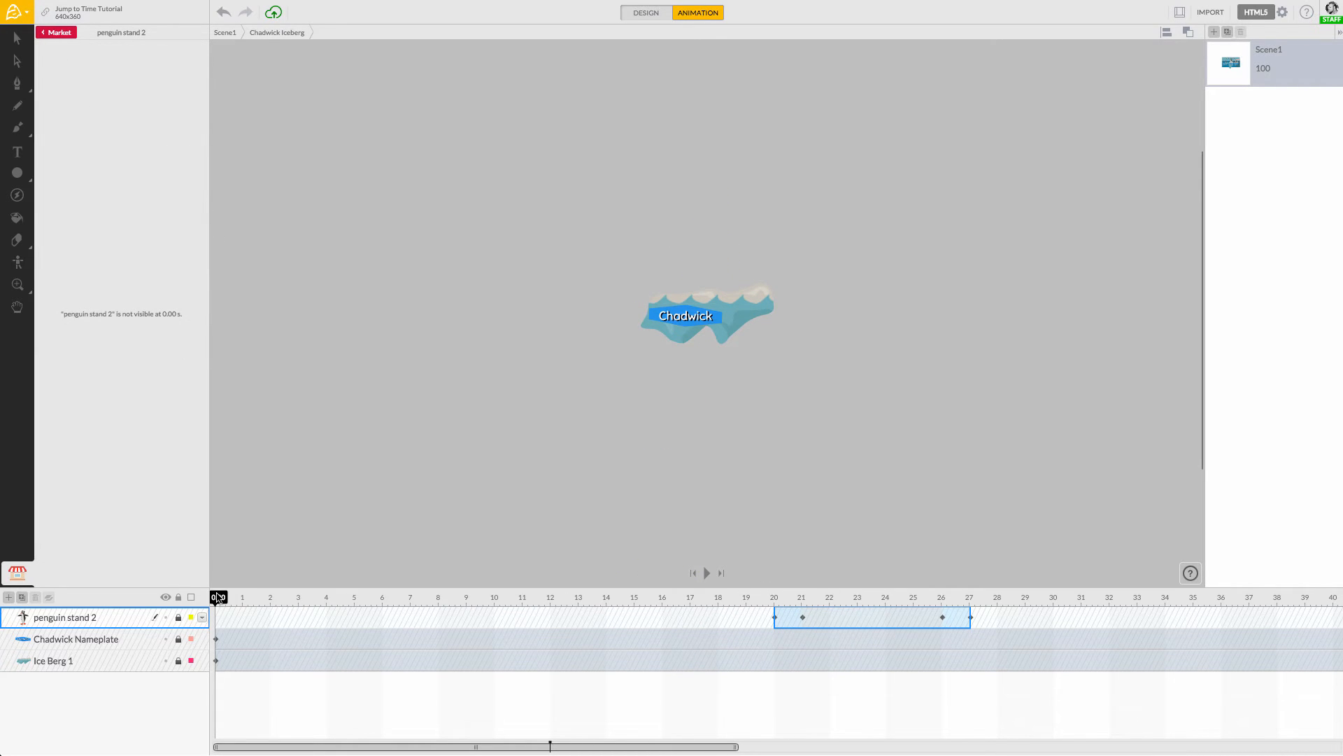
{"action": "left_click", "coordinate": [76, 640]}
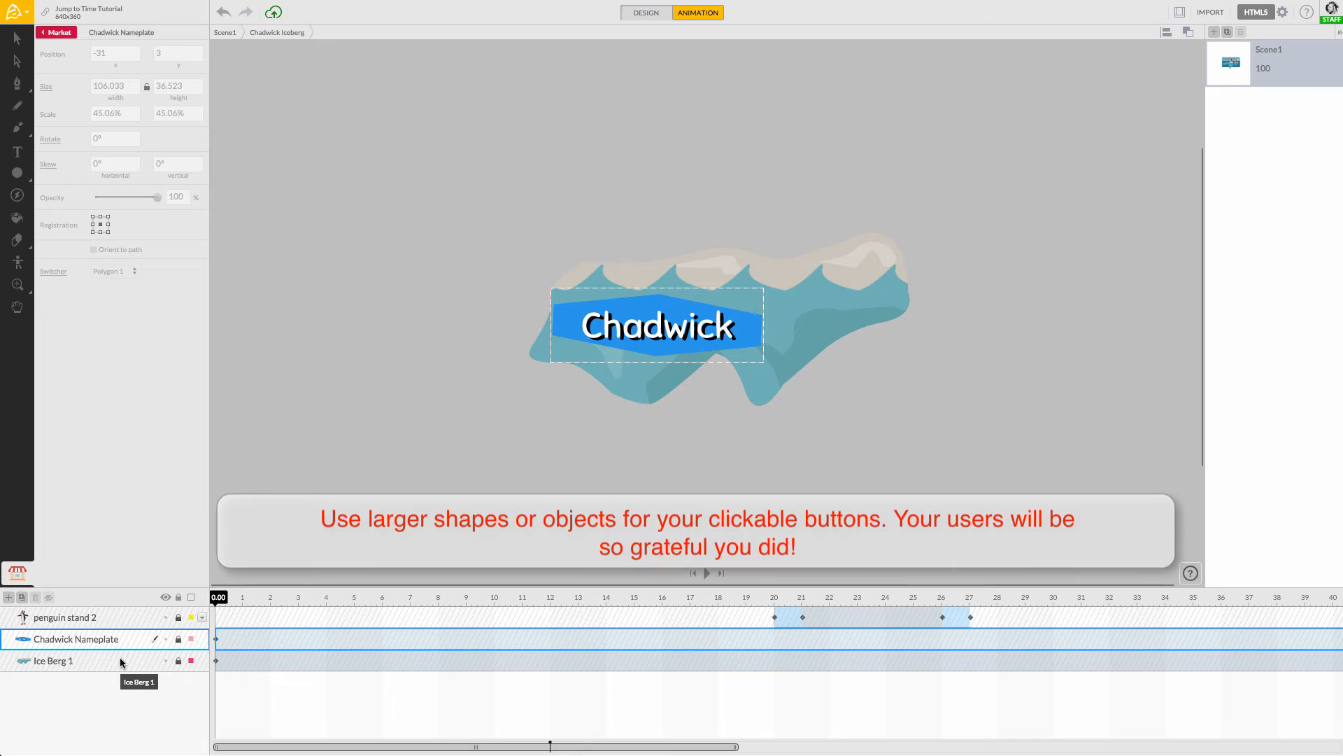
Select the Ice Berg 1 shape and bring up its interactivity tools.
{"action": "left_click", "coordinate": [56, 661]}
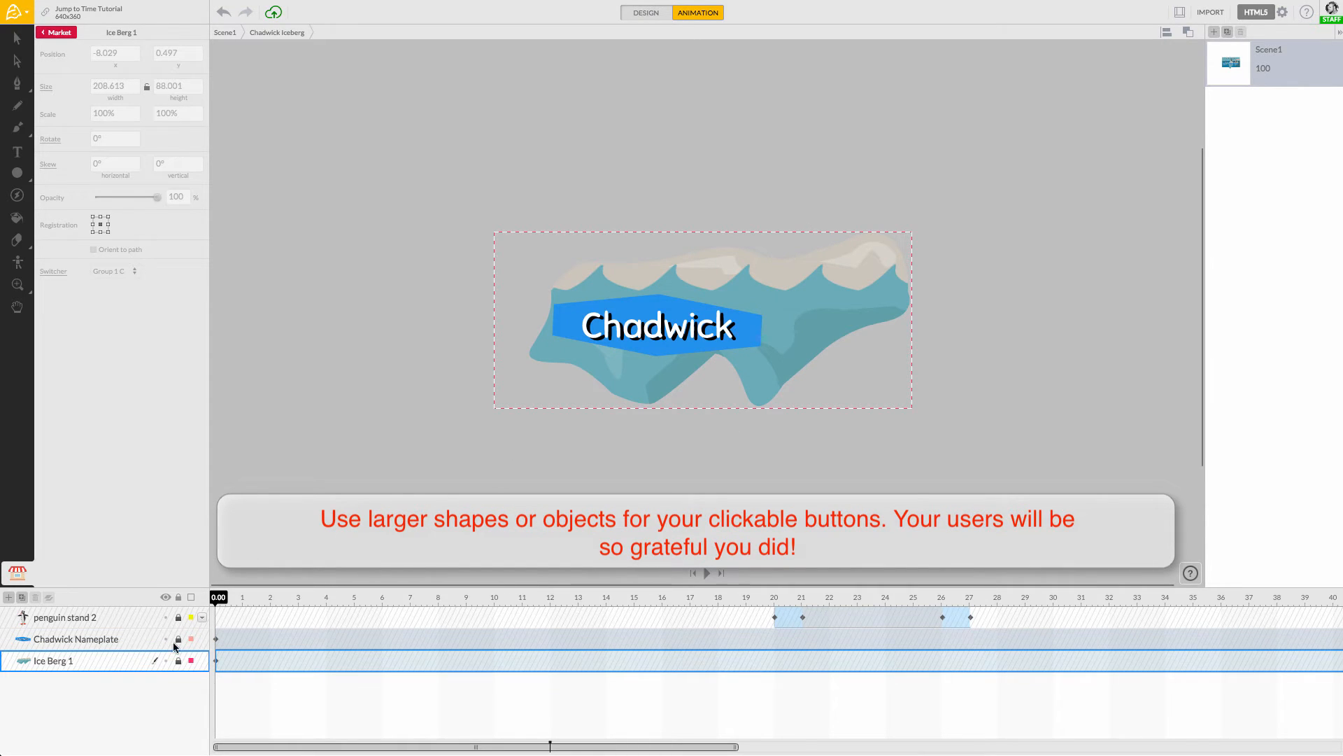
{"action": "left_click", "coordinate": [52, 659]}
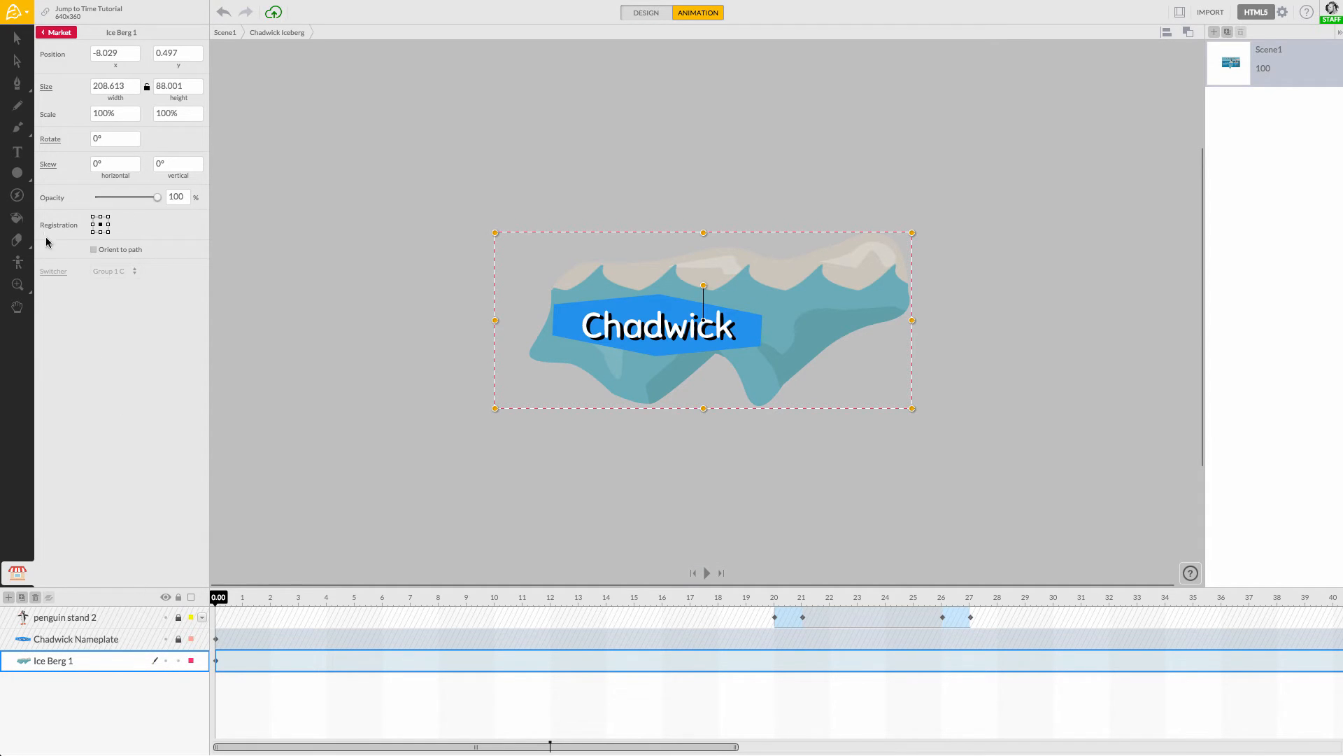
{"action": "left_click", "coordinate": [15, 196]}
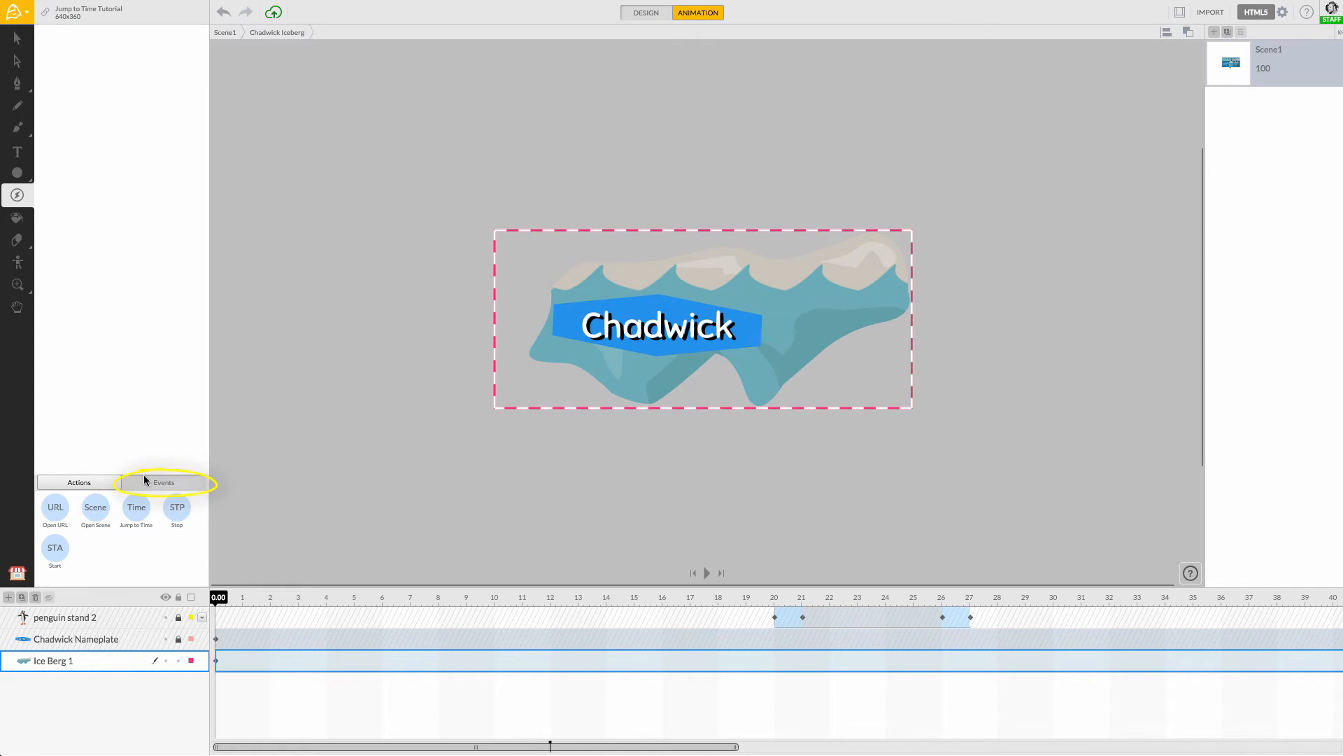
Add a Click (CL) event to Ice Berg 1 from the Events list.
{"action": "left_click", "coordinate": [162, 482]}
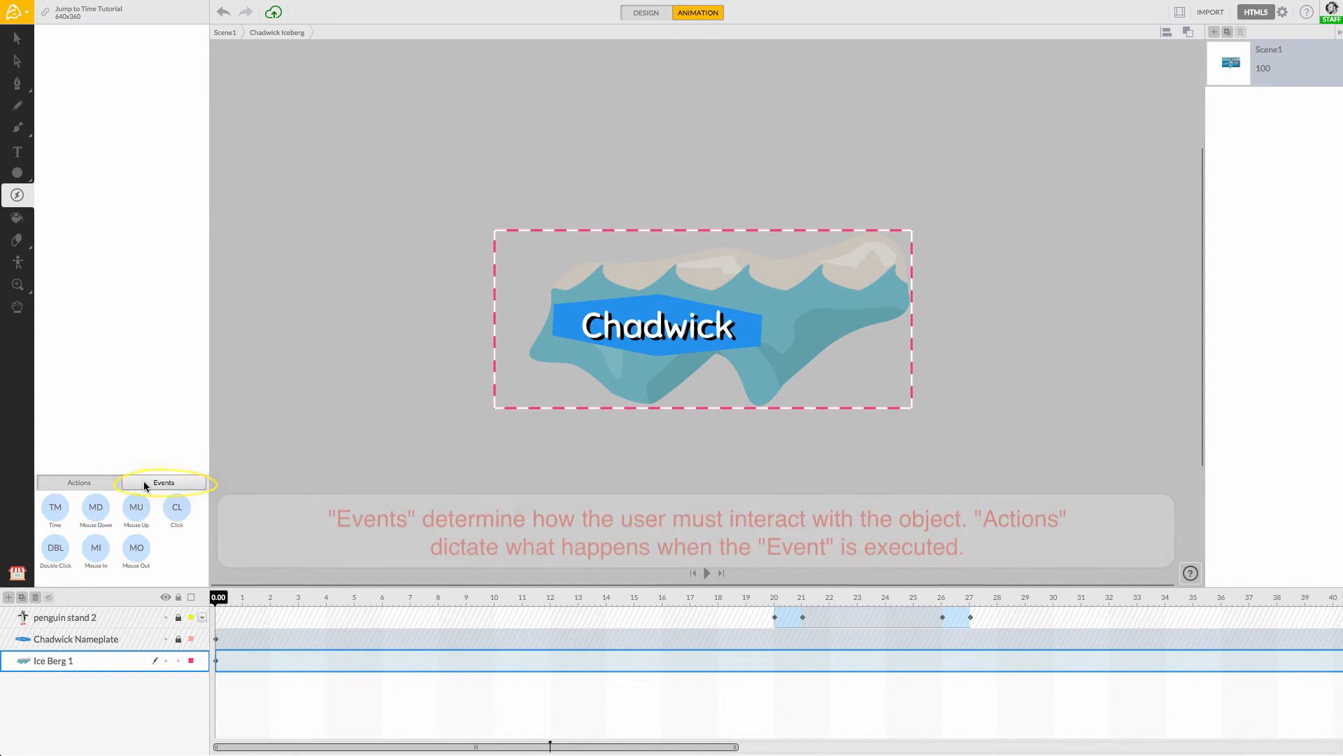
{"action": "left_click", "coordinate": [164, 482]}
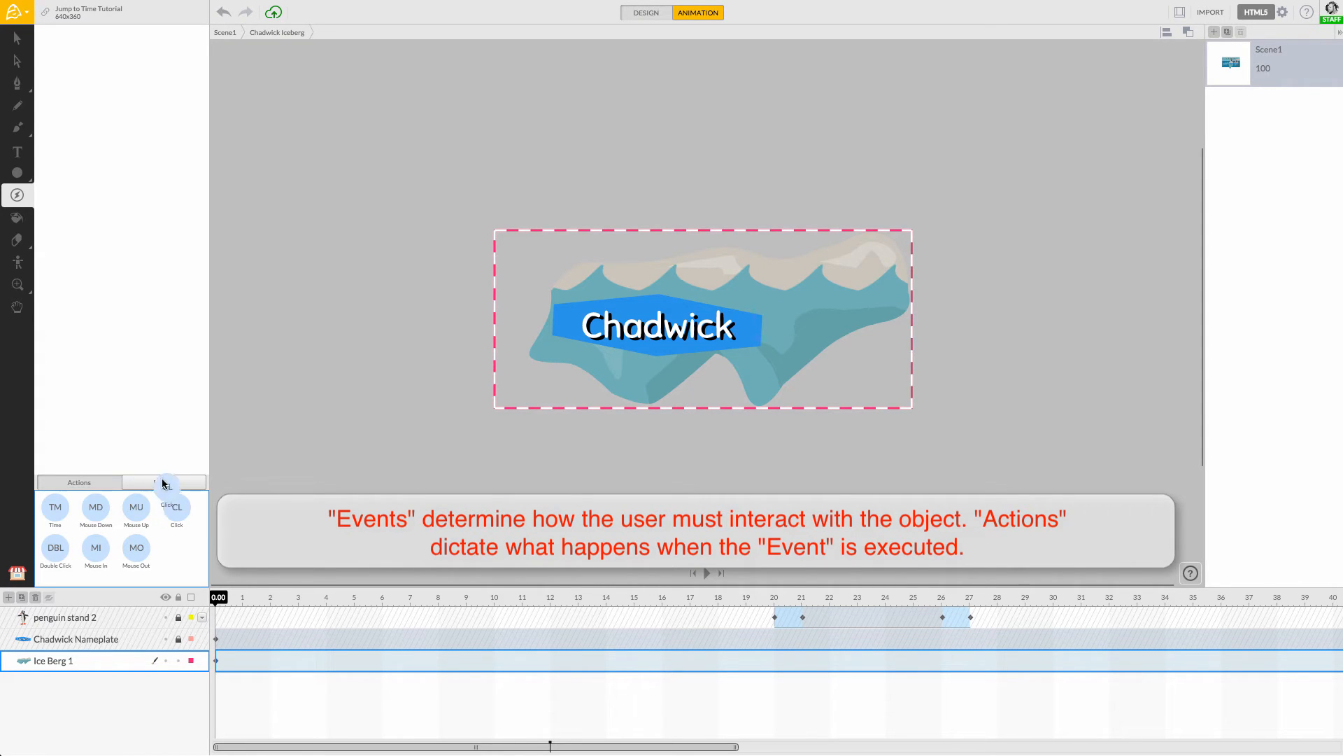
{"action": "left_click", "coordinate": [176, 512]}
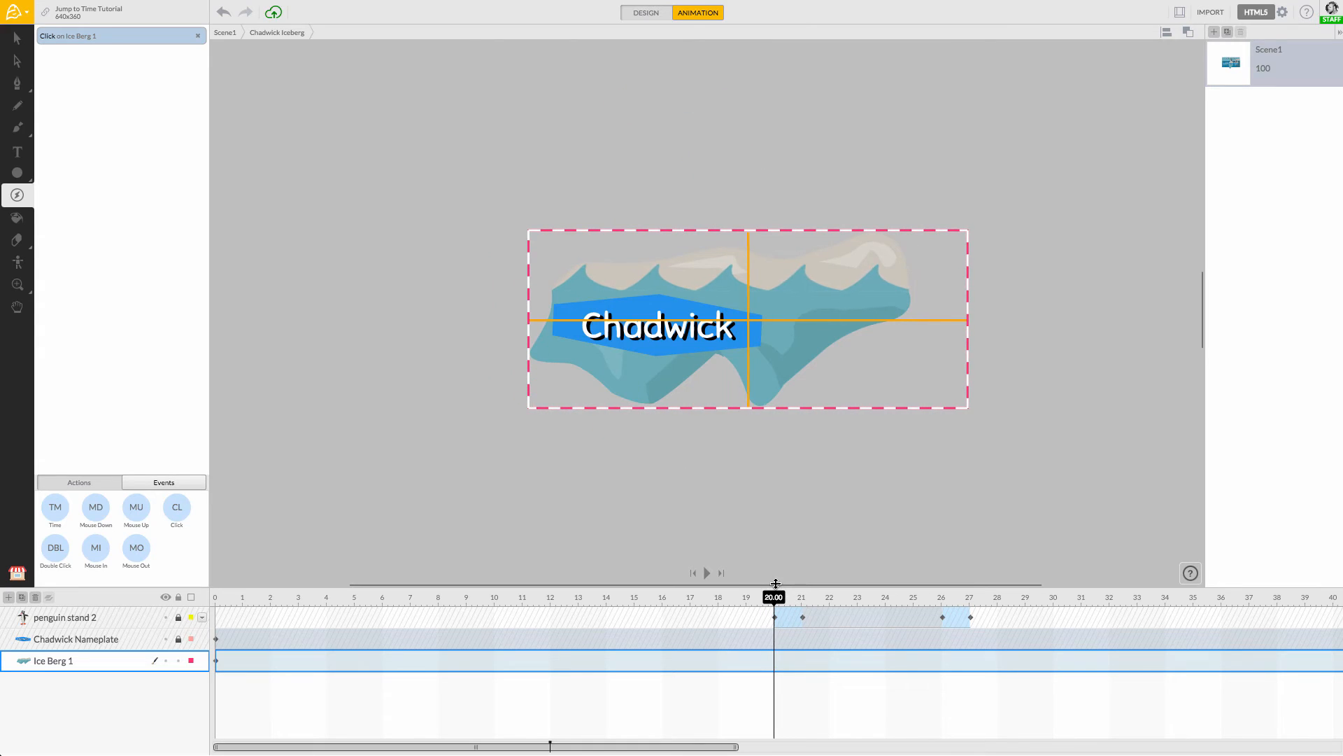
Add a Jump to Time action under the Click event with time 20 seconds.
{"action": "left_click", "coordinate": [692, 572]}
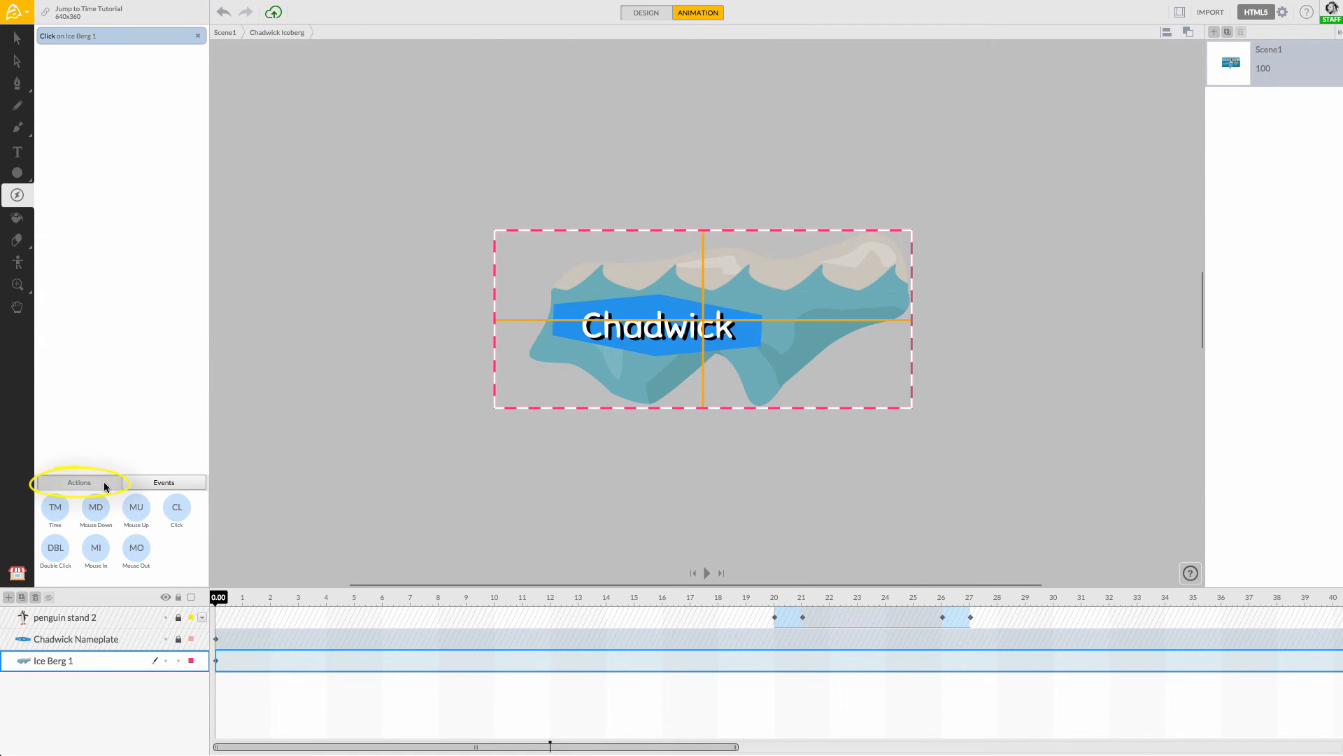
{"action": "left_click", "coordinate": [79, 481]}
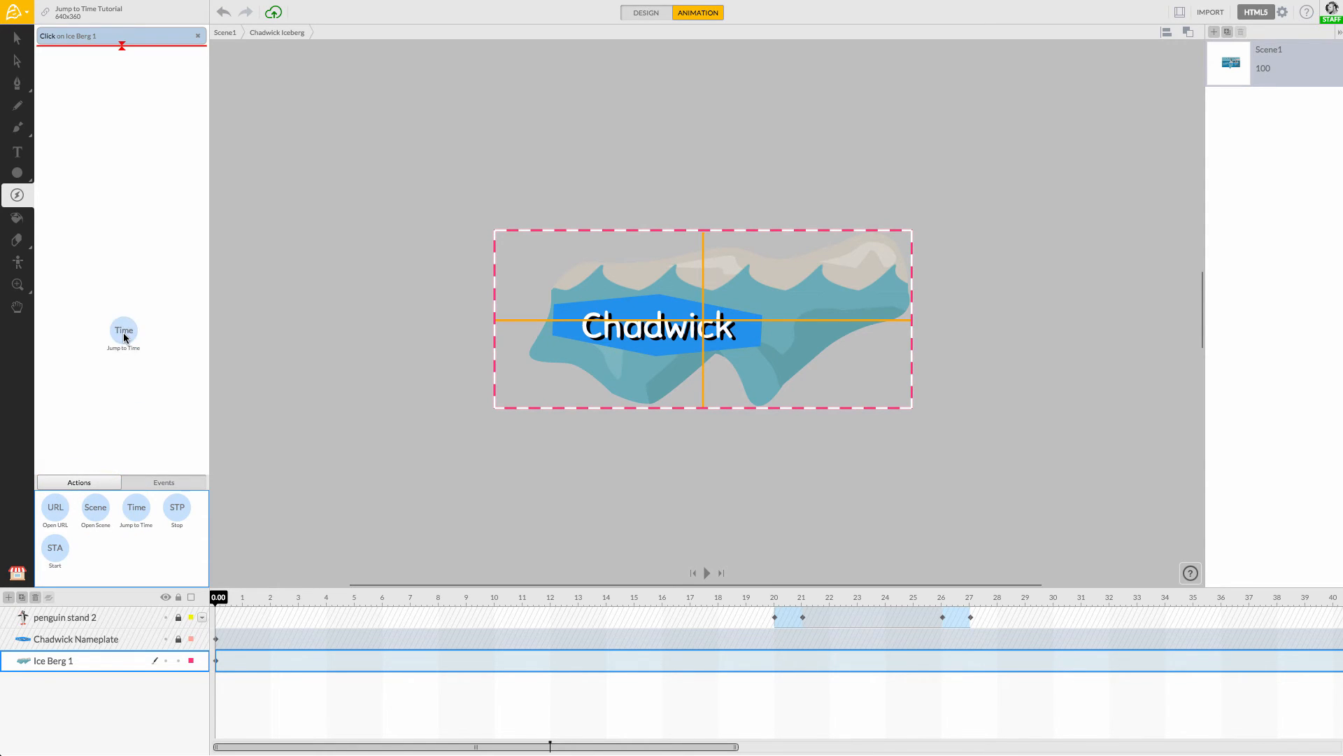
{"action": "left_click", "coordinate": [123, 333]}
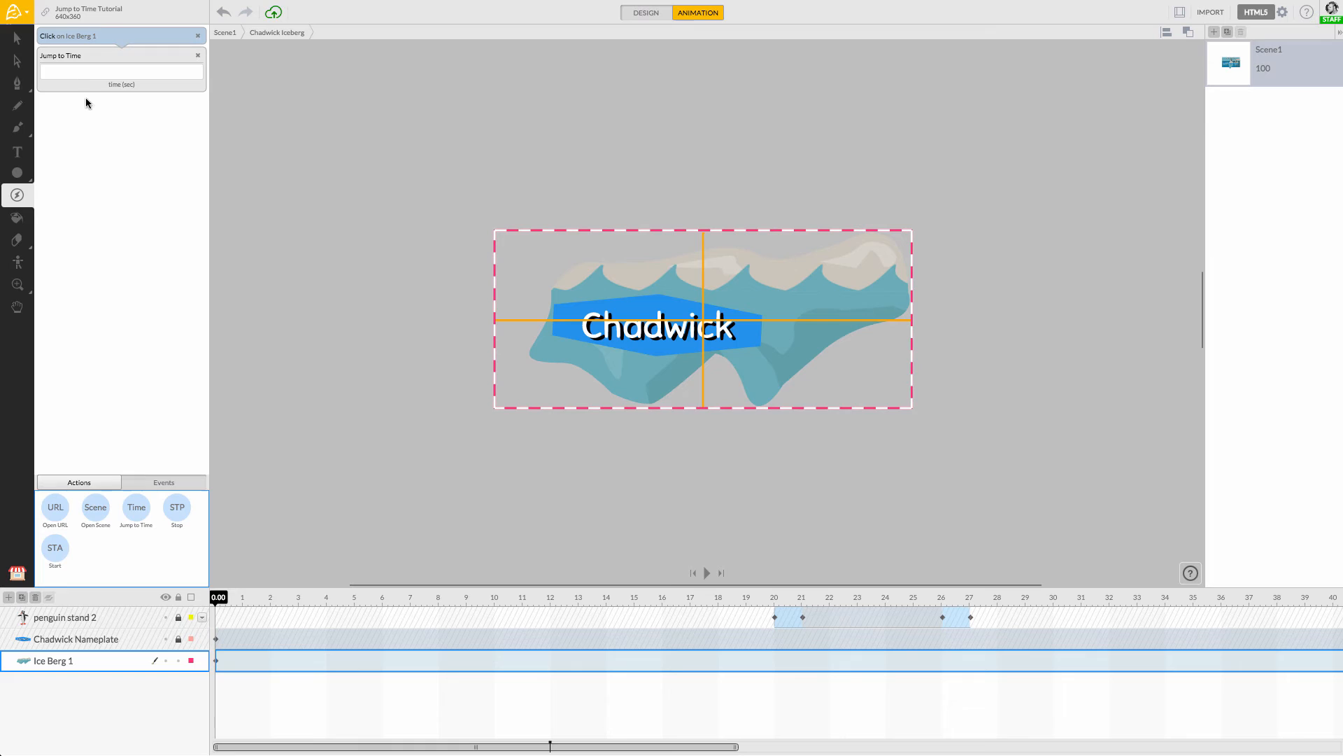
{"action": "mouse_move", "coordinate": [103, 71]}
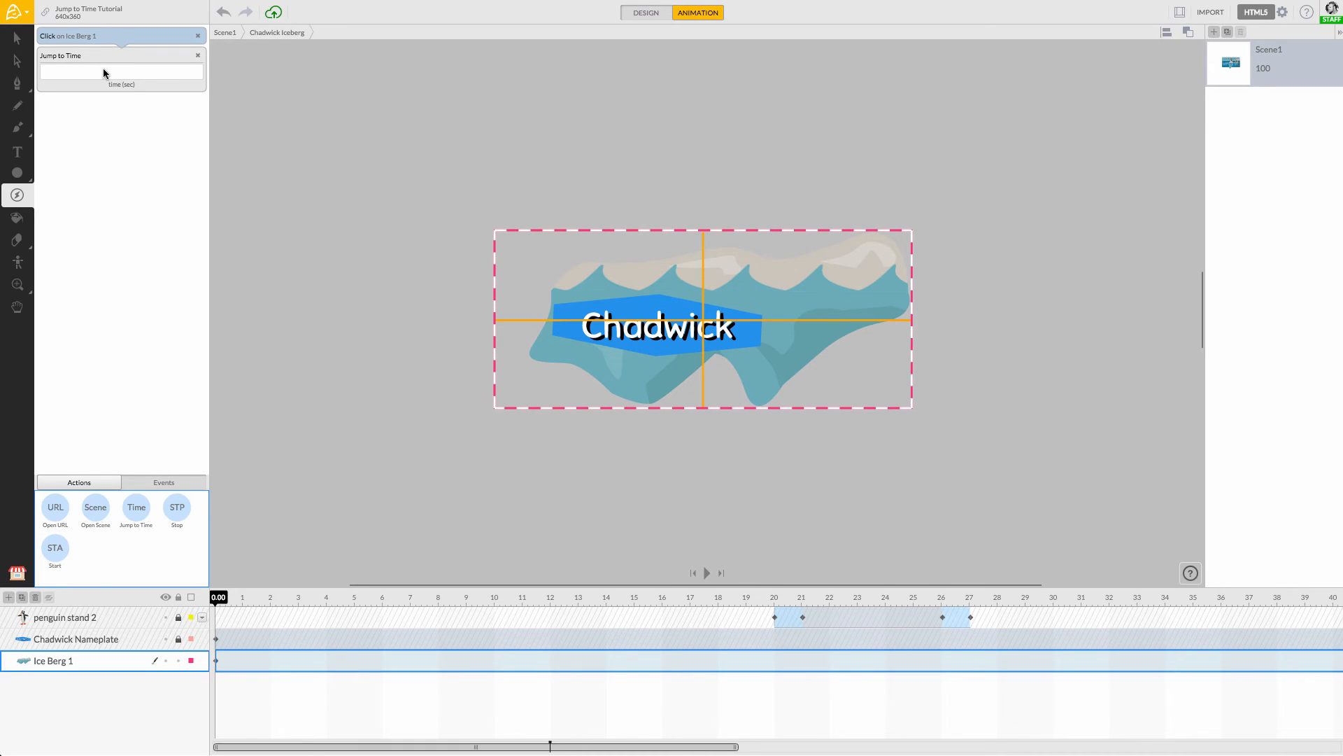
{"action": "left_click", "coordinate": [120, 71]}
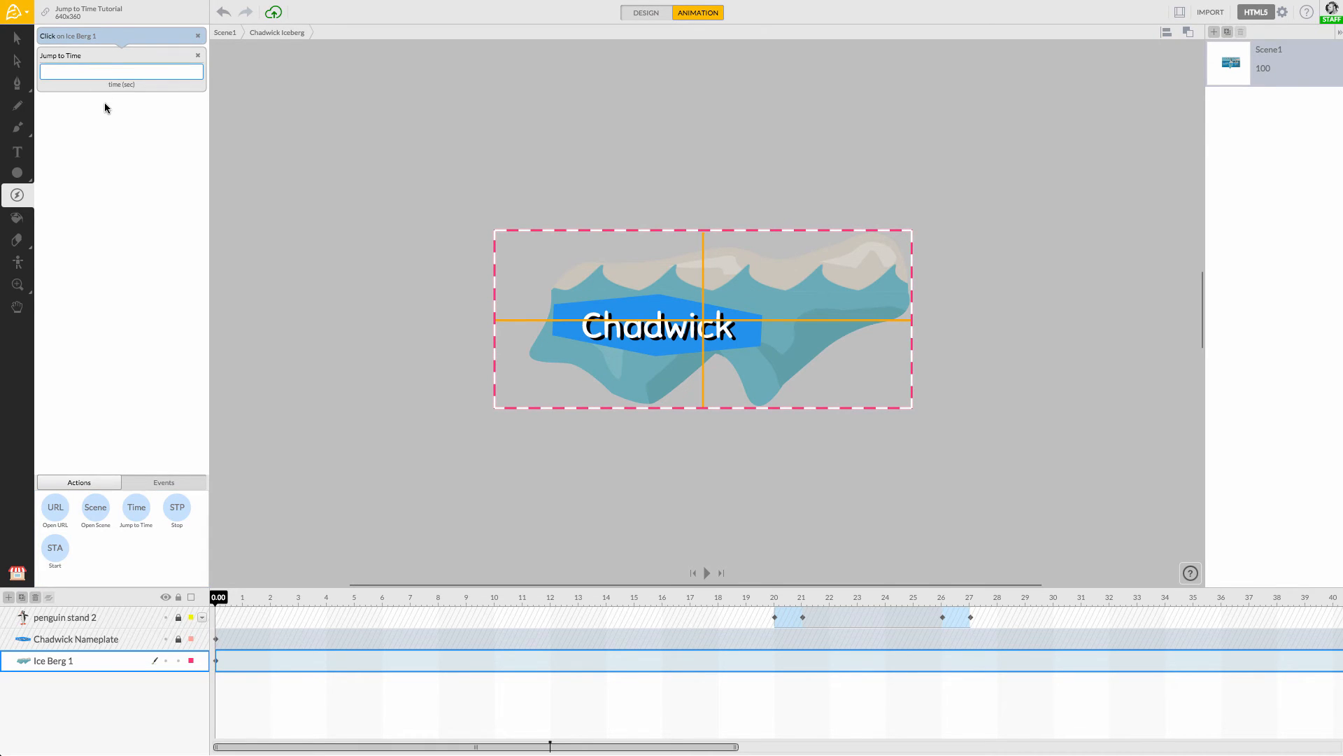
{"action": "type", "text": "20"}
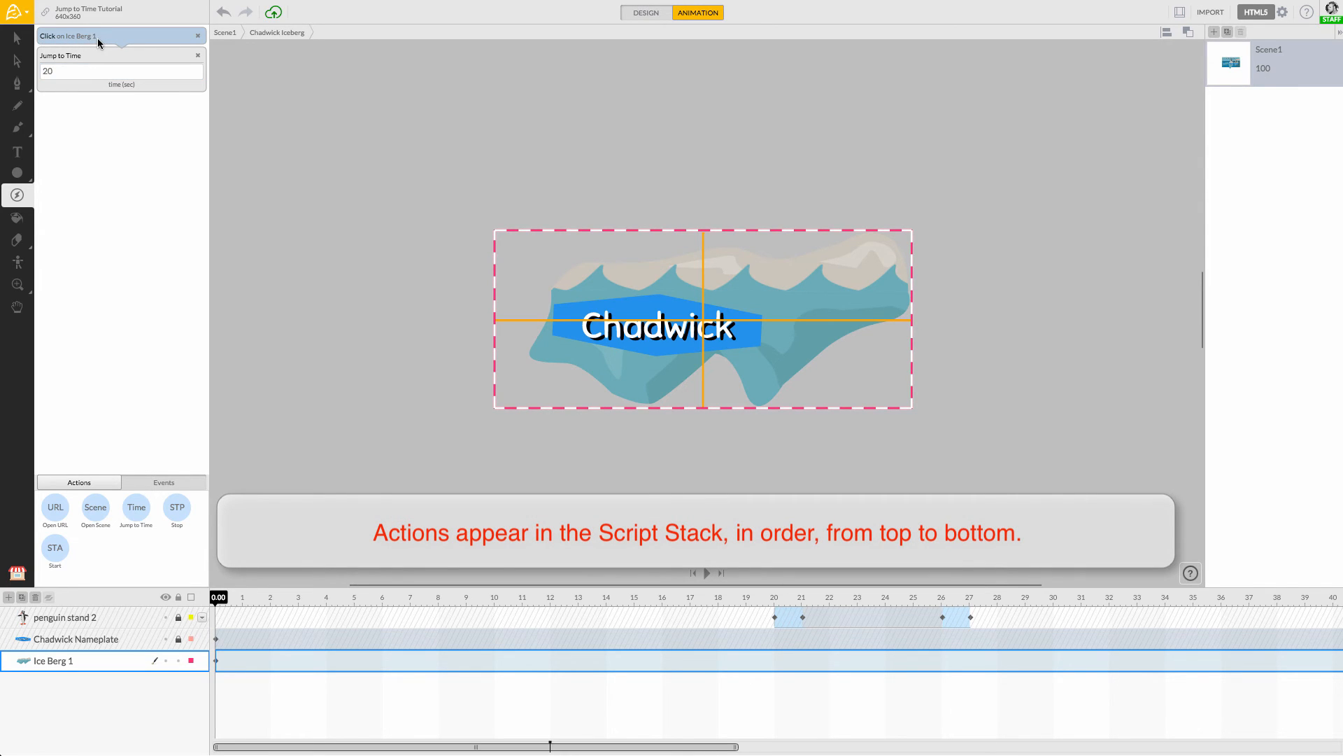
{"action": "mouse_move", "coordinate": [80, 61]}
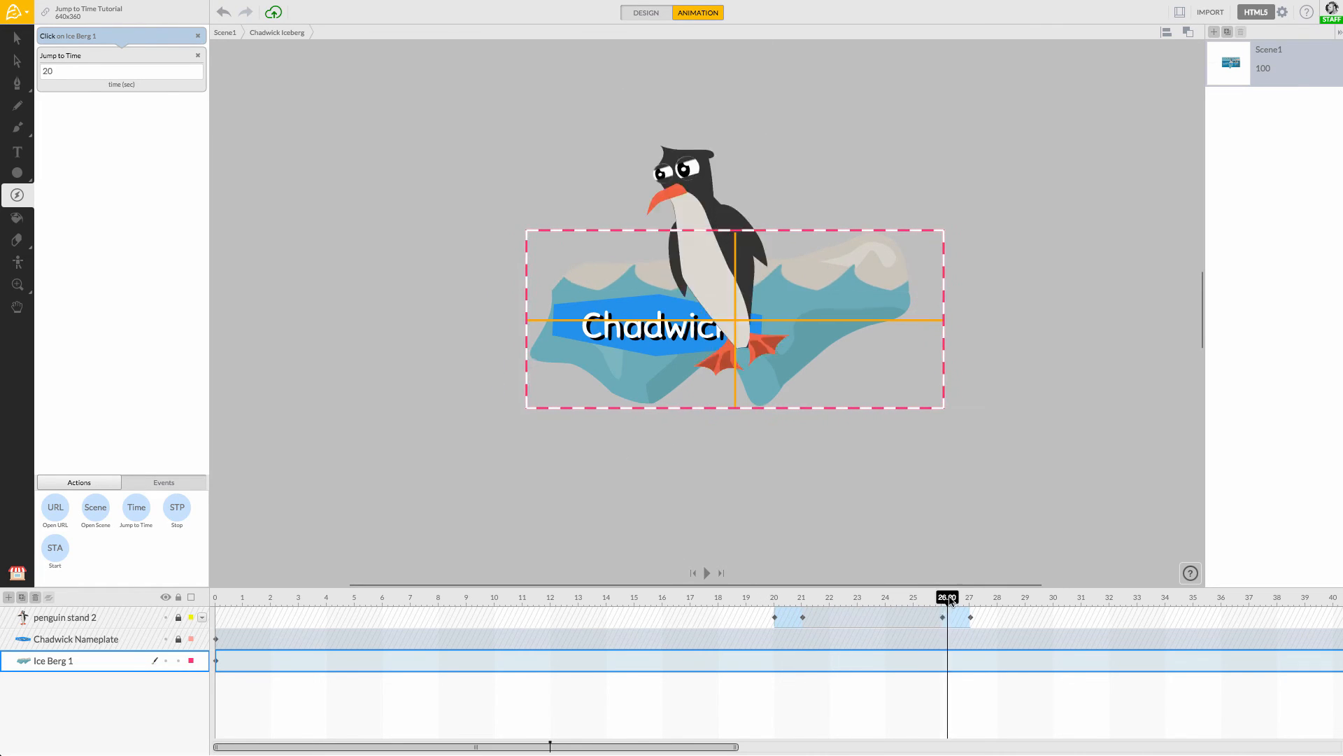
{"action": "left_click_drag", "start_coordinate": [948, 597], "coordinate": [772, 598]}
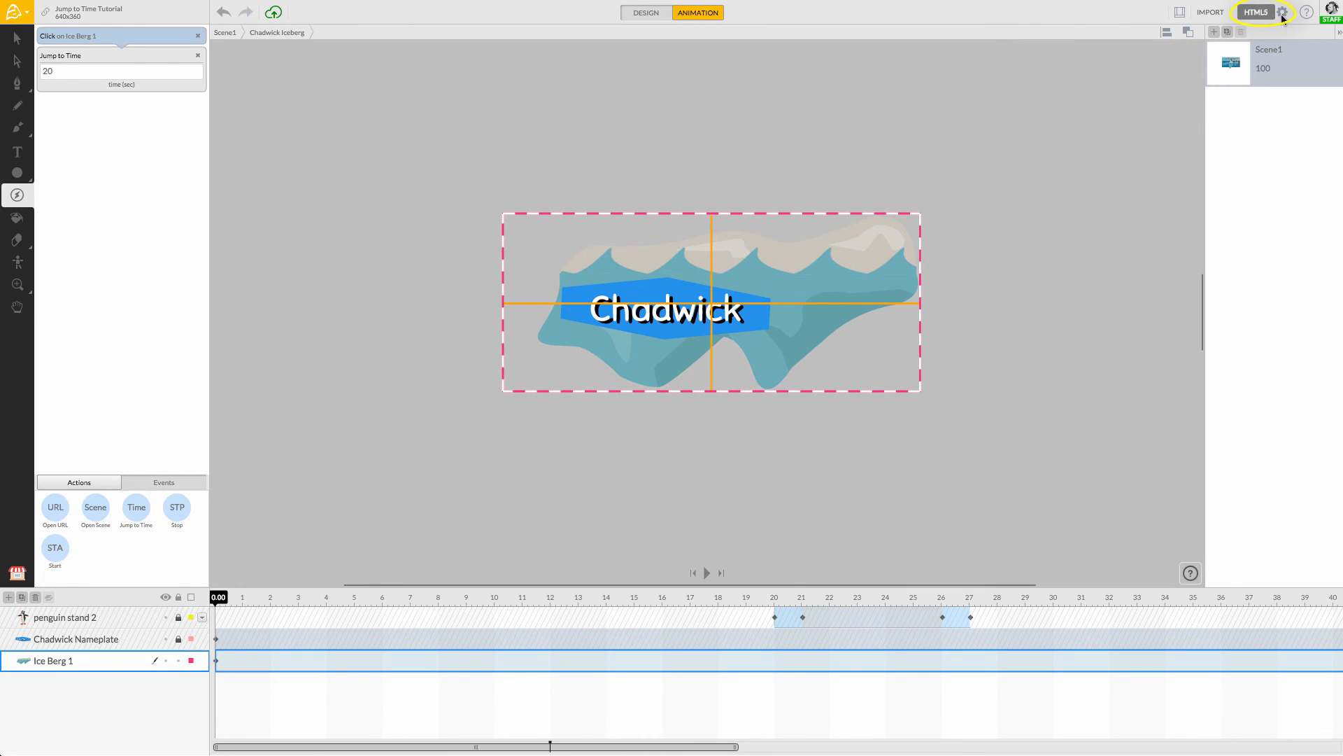
{"action": "mouse_move", "coordinate": [1283, 12]}
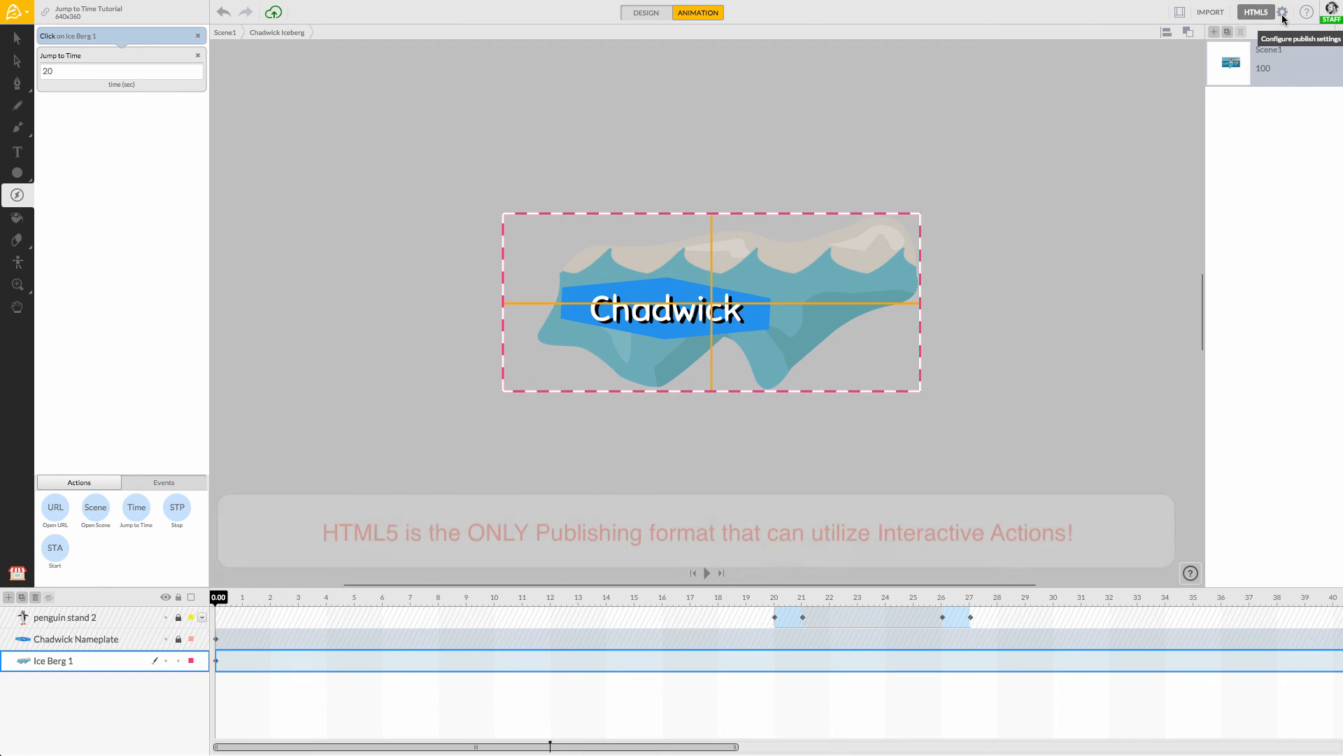
Show the publish settings with Output set to HTML5.
{"action": "left_click", "coordinate": [1283, 12]}
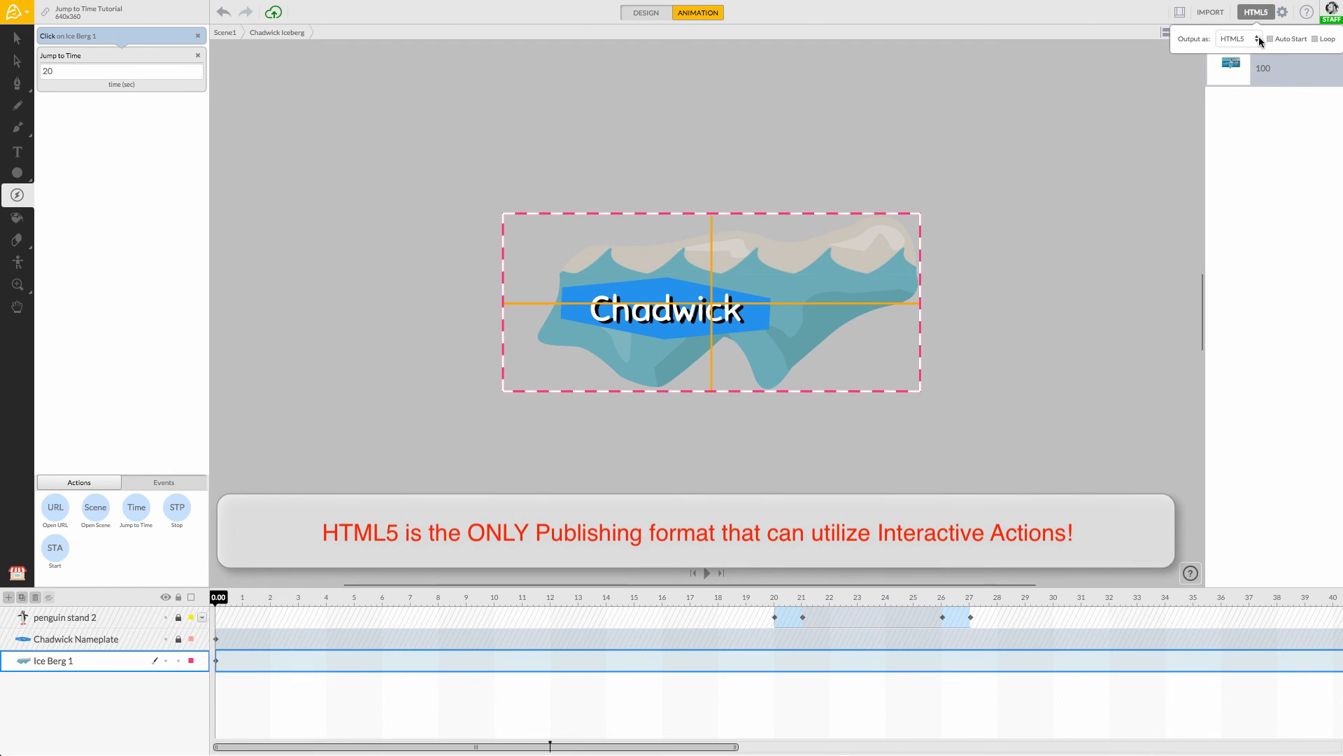